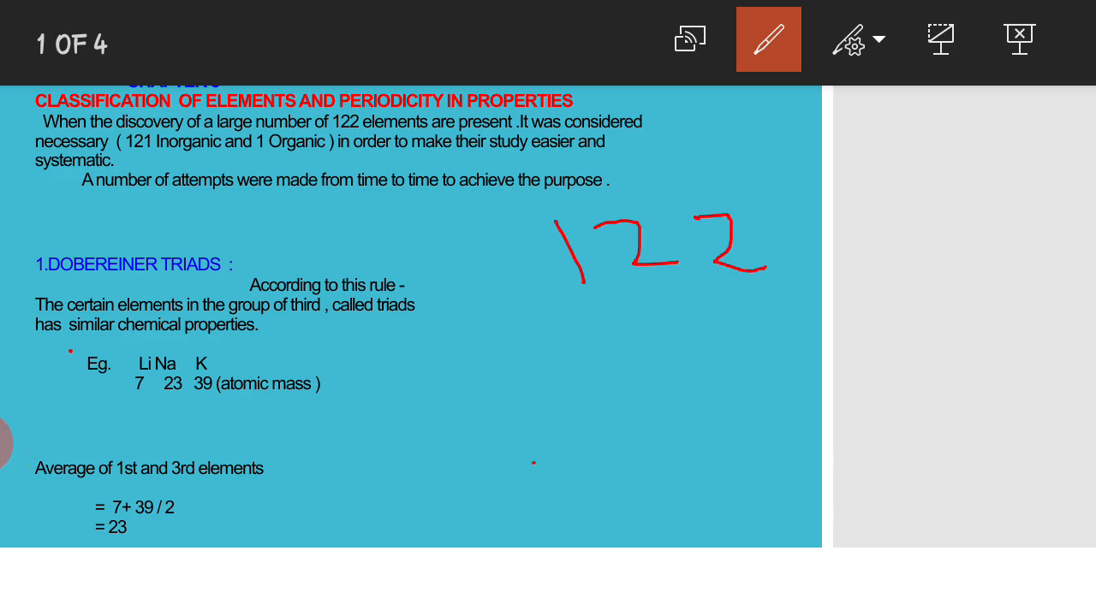
- Write the slash and 121 beneath the handwritten 122 in red ink, then clear the marks
left_click_drag(563, 384, 617, 315)
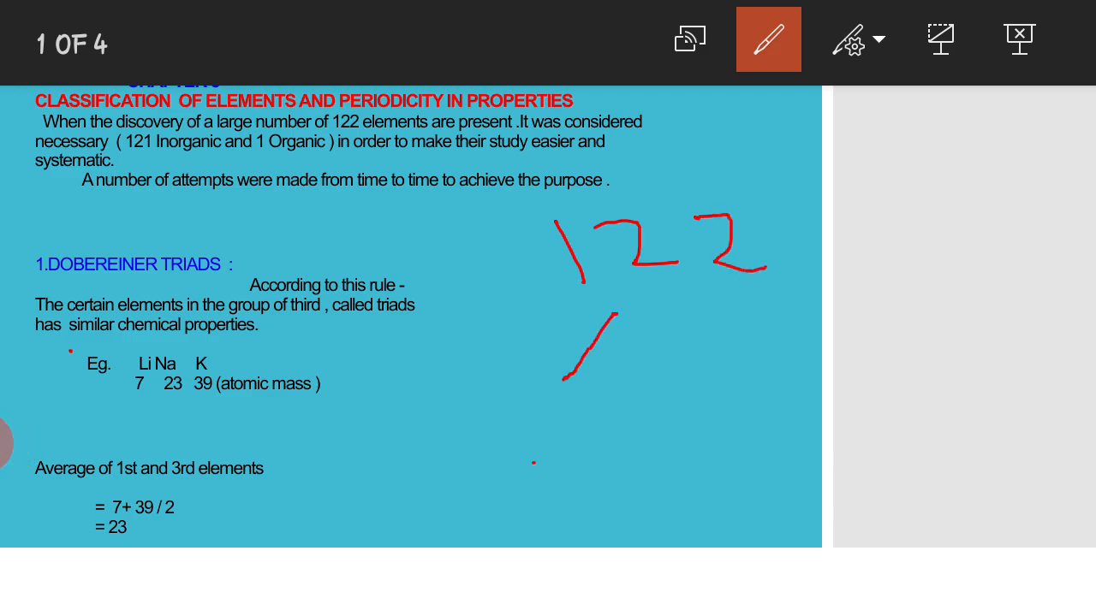
left_click_drag(425, 408, 531, 470)
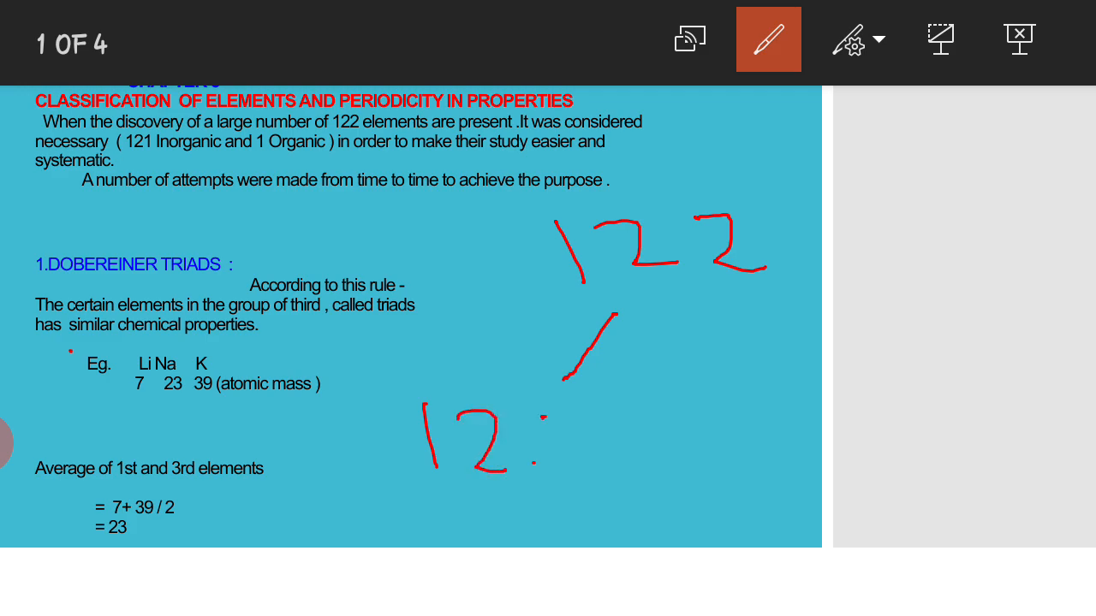
left_click_drag(787, 363, 802, 420)
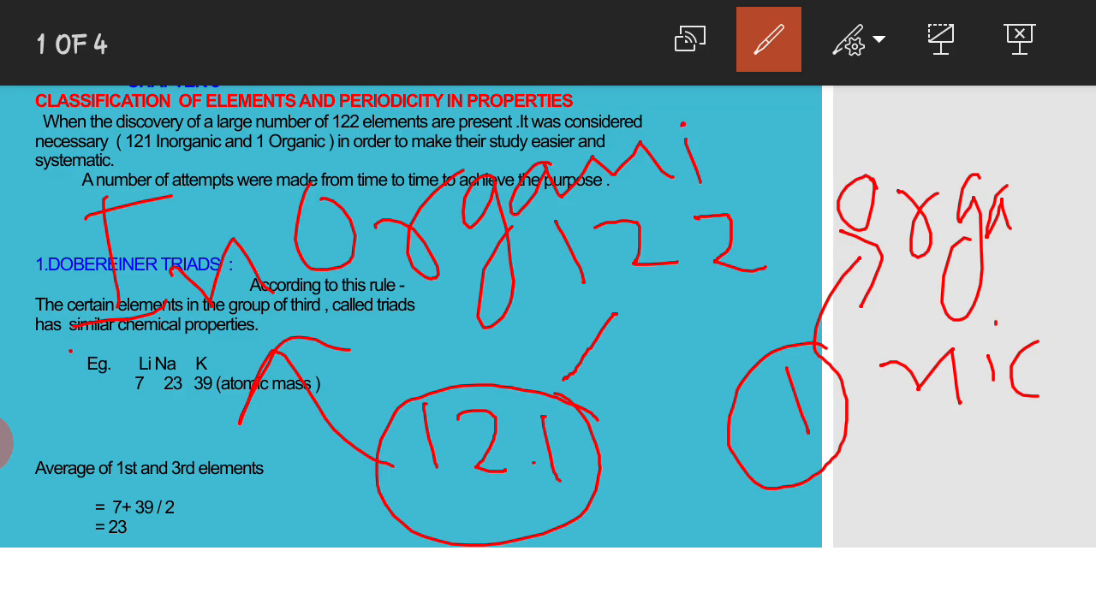
left_click(854, 38)
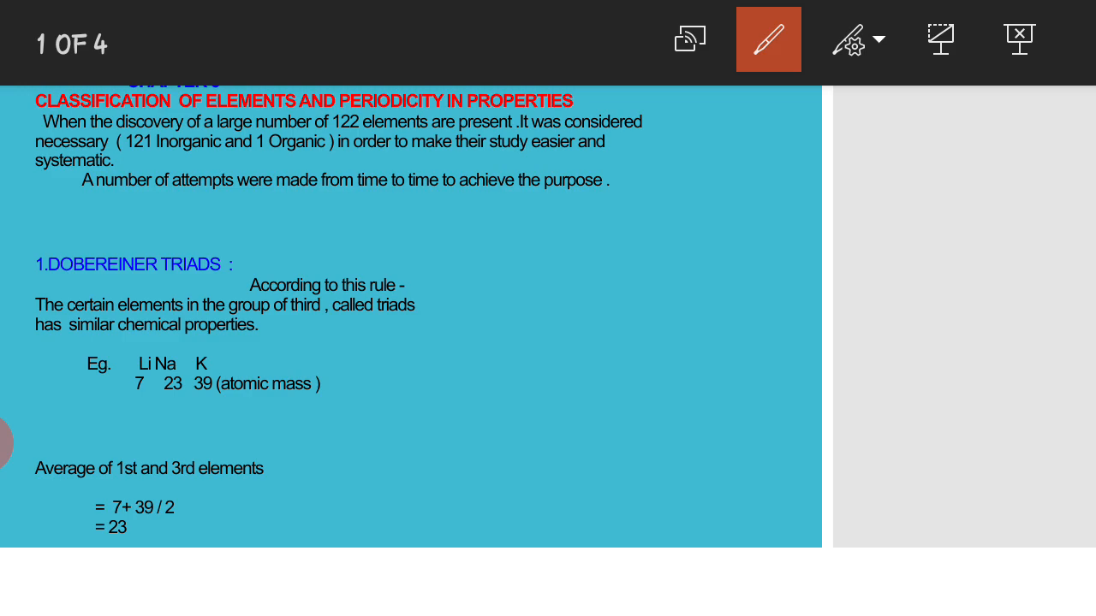
- Underline the 'certain elements' phrase of the Dobereiner triads rule in red, then erase it
left_click_drag(43, 308, 226, 305)
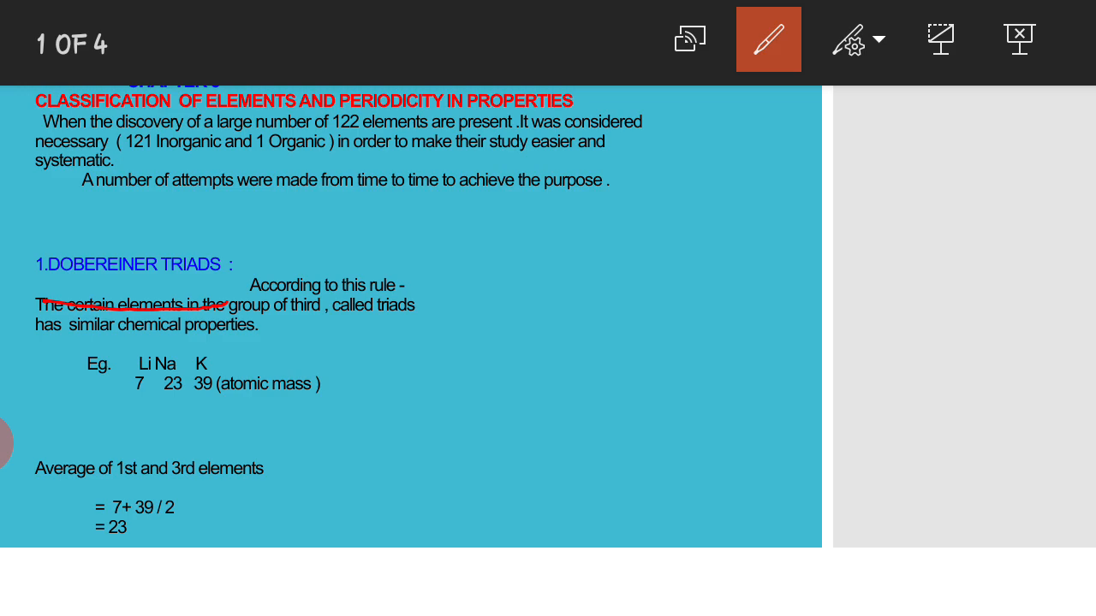
left_click(852, 37)
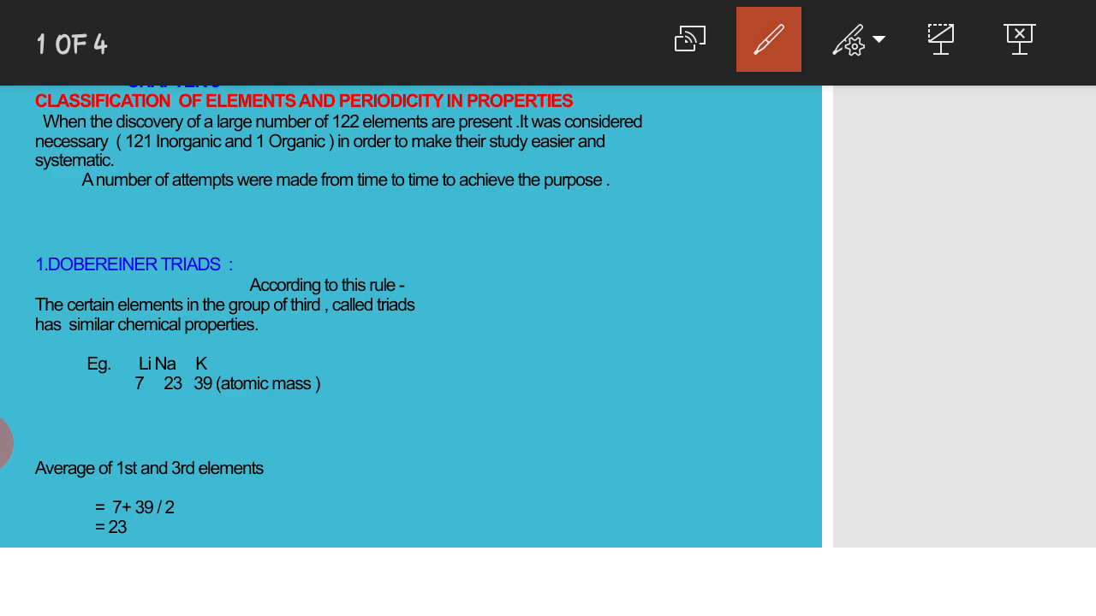
- Ink the Li, Na, K triad example with 7+39 over 2 giving 23 for Na
left_click_drag(510, 224, 510, 265)
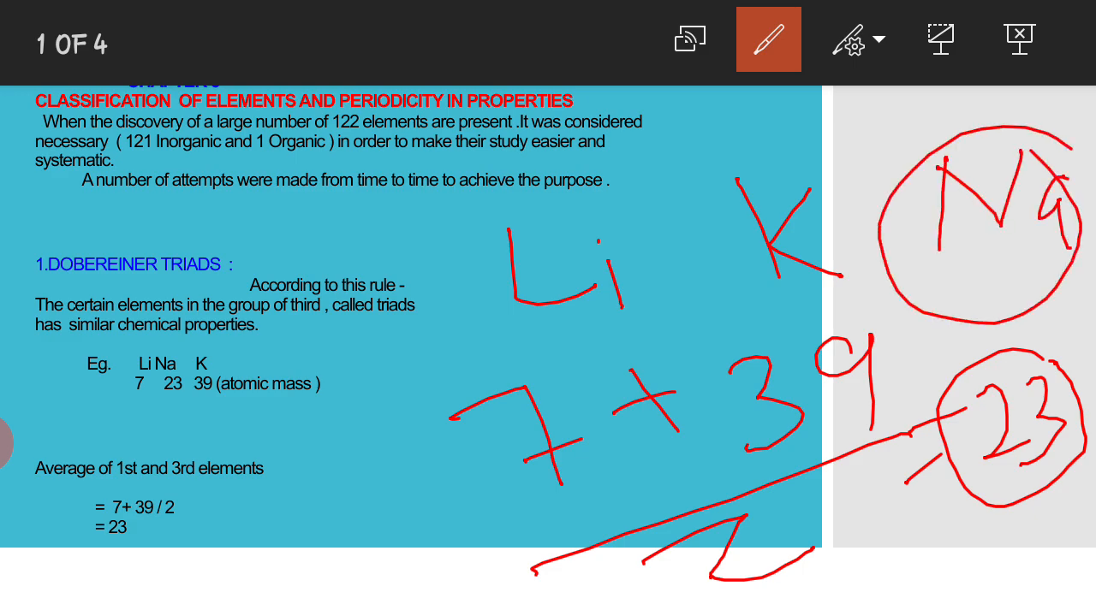
left_click(768, 38)
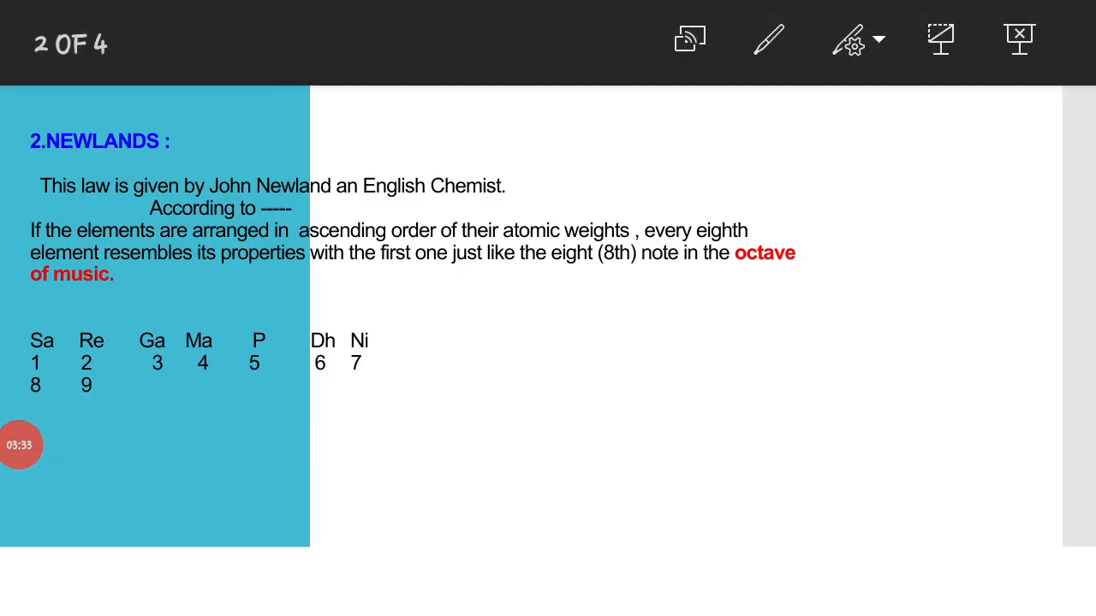
- Write the sa re ga ma pa dha ni octave in red ink across the Newlands slide
left_click(767, 38)
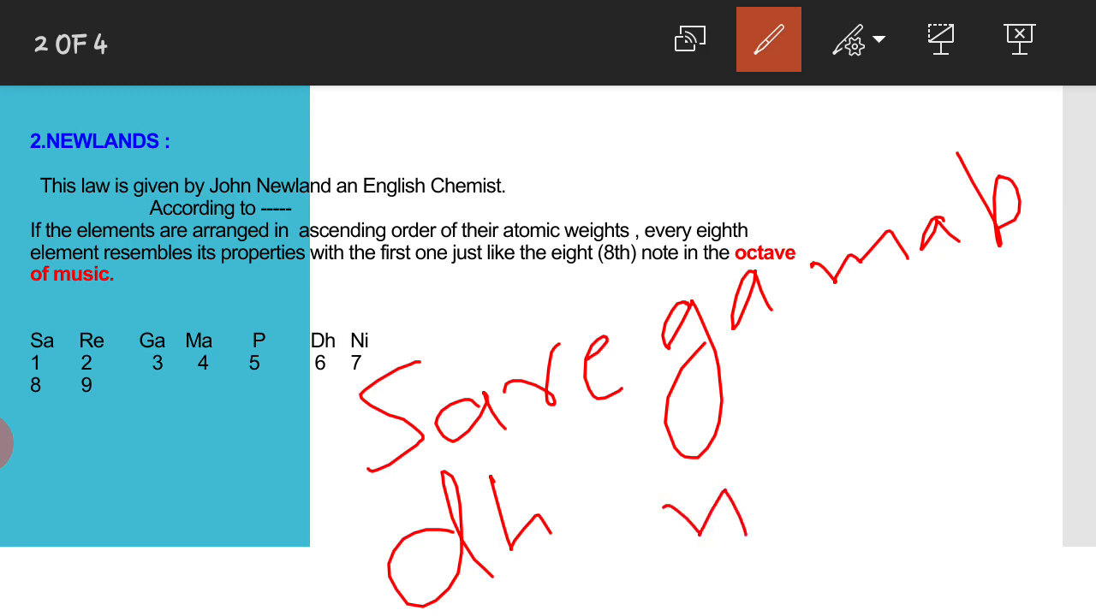
left_click_drag(774, 479, 778, 528)
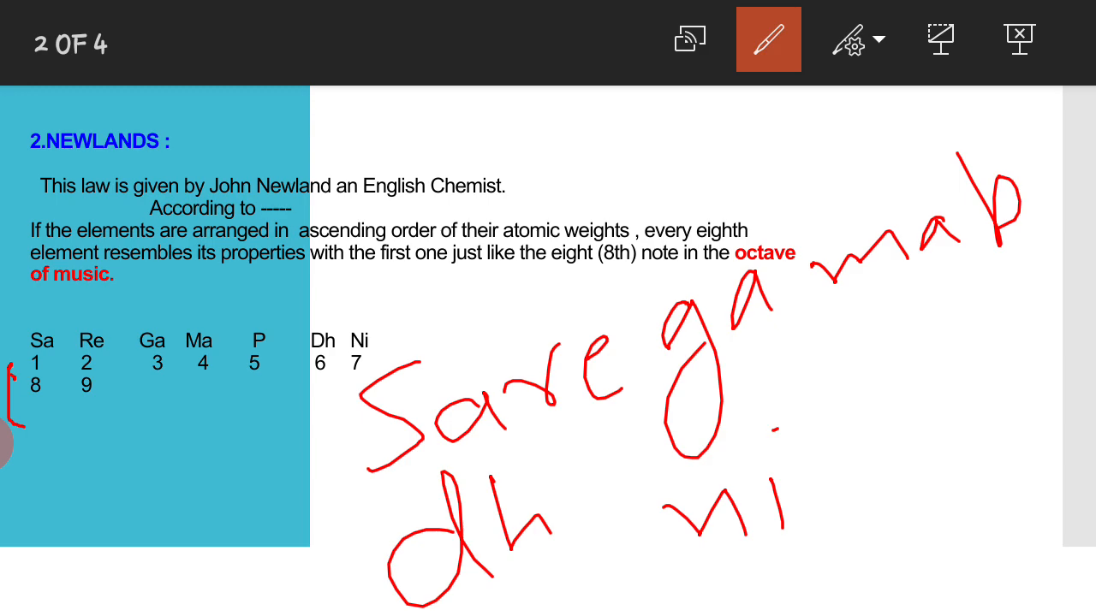
left_click(855, 37)
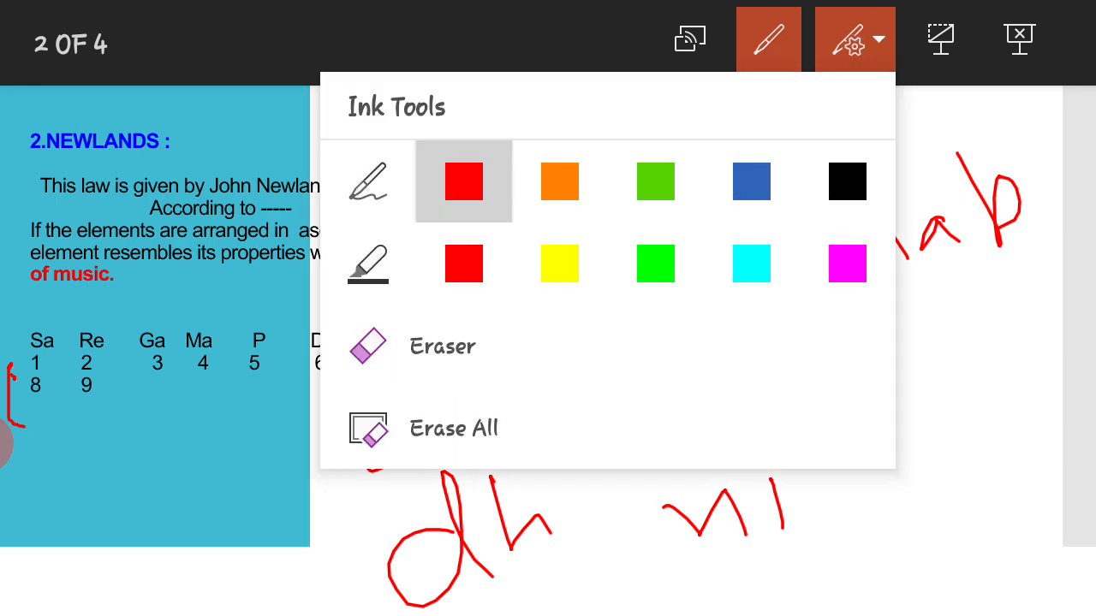